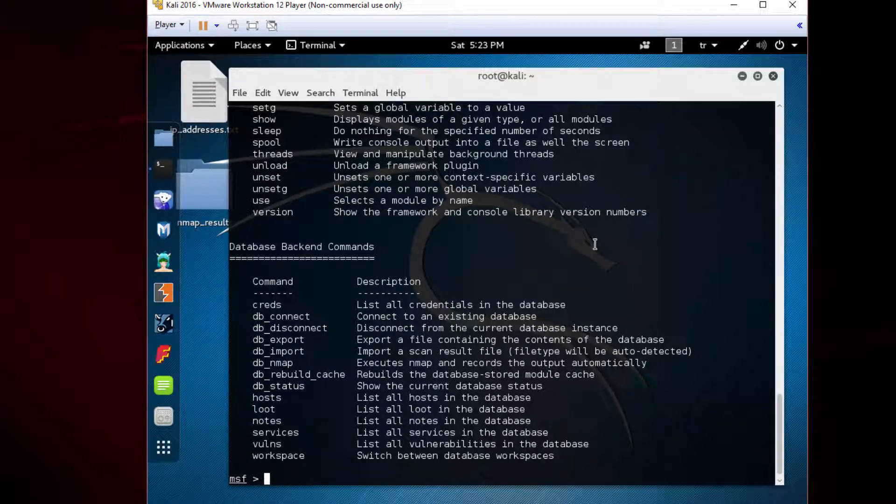
Step: List all loadable modules via 'use' Tab completion, page through, then abort with Ctrl+C
type("use")
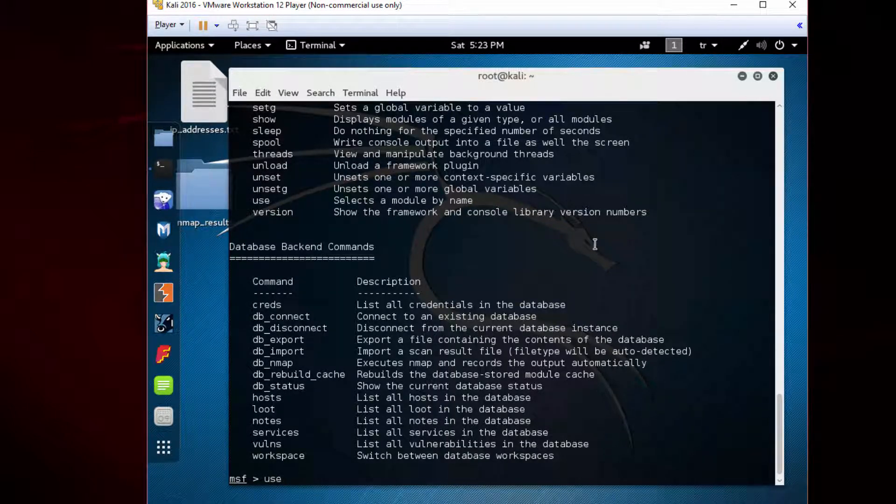
key("Tab")
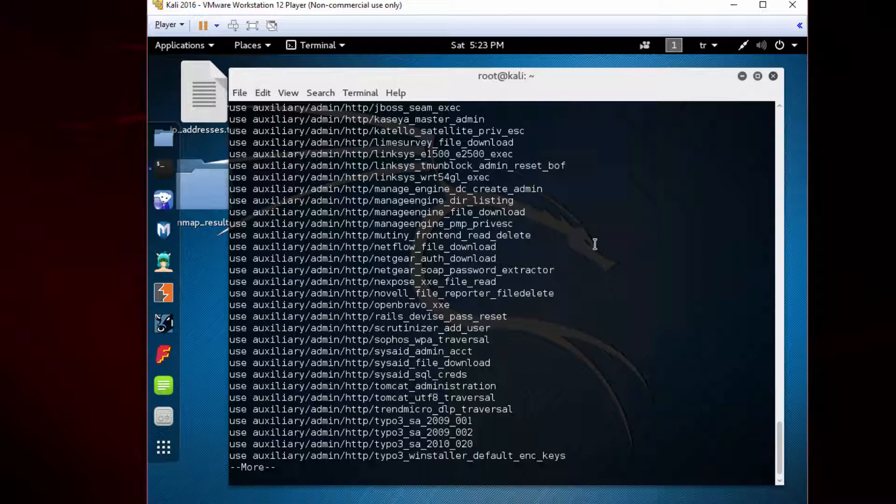
left_click_drag(262, 200, 329, 246)
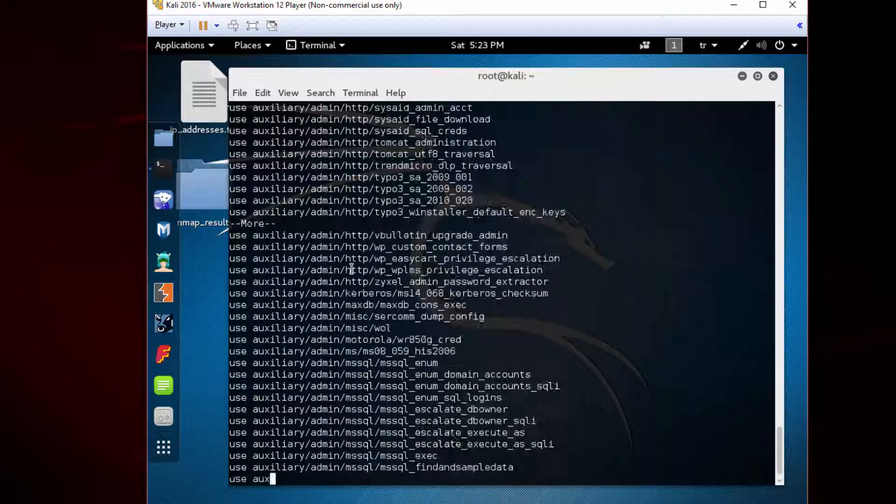
key("space")
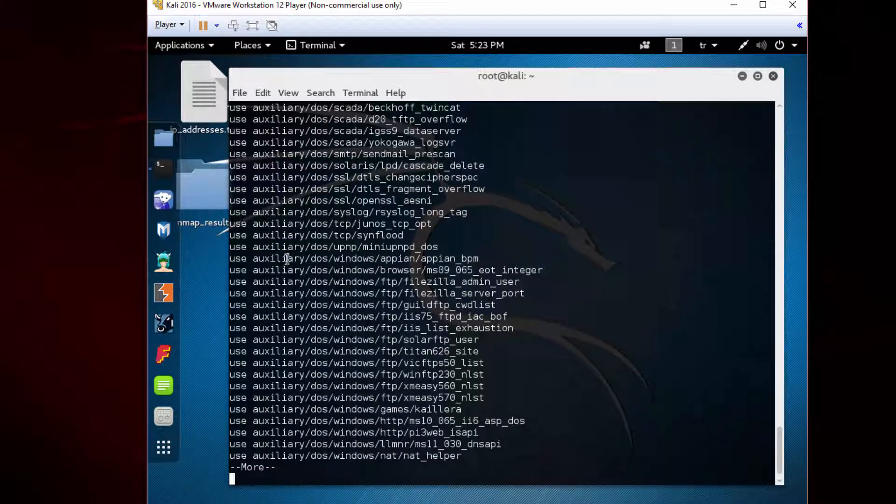
key("space")
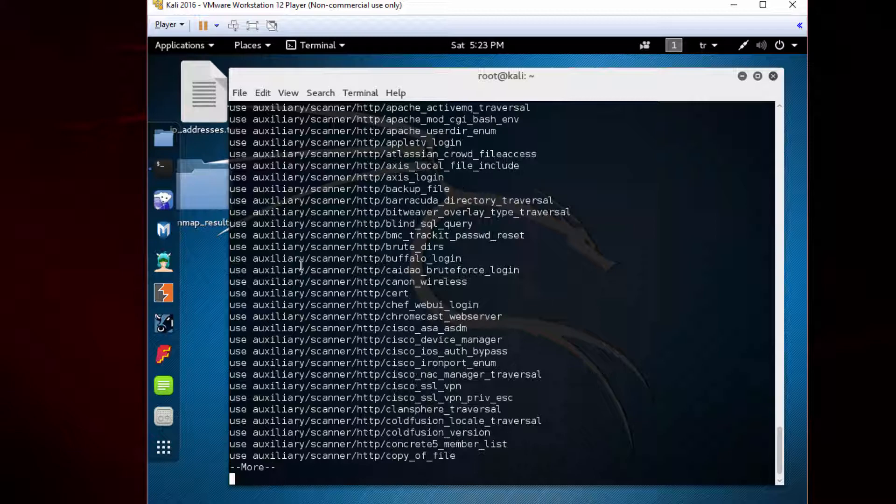
key("space")
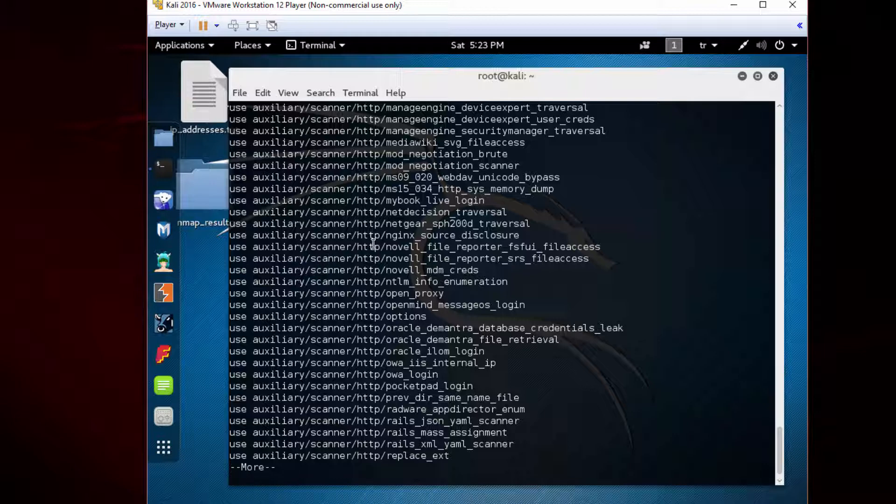
key("ctrl+c")
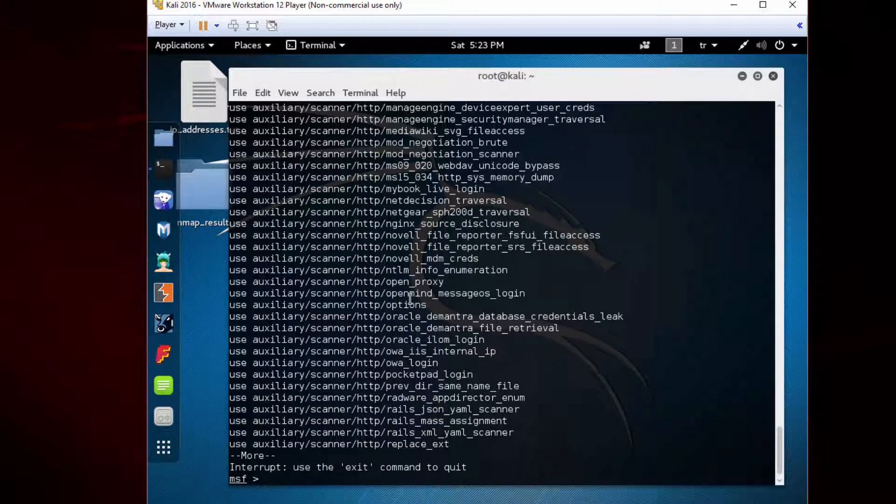
Step: List the modules under auxiliary/ with Tab completion and page through them
type("use auxi")
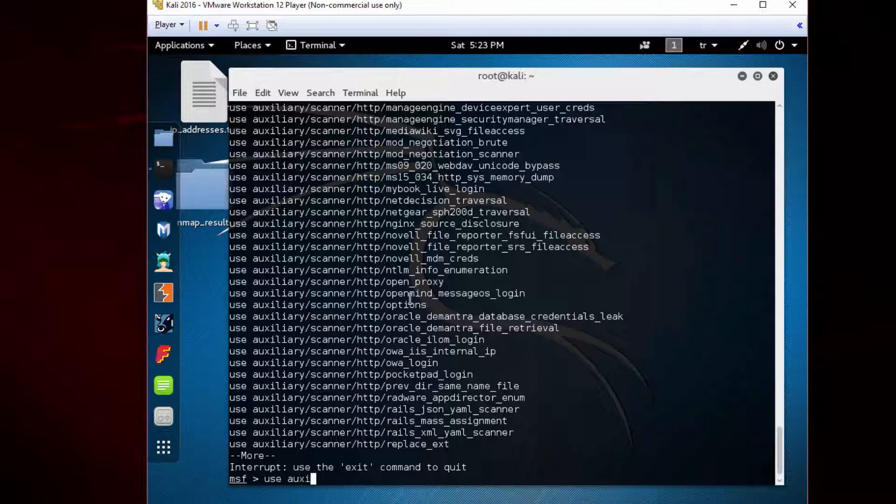
type("liary/")
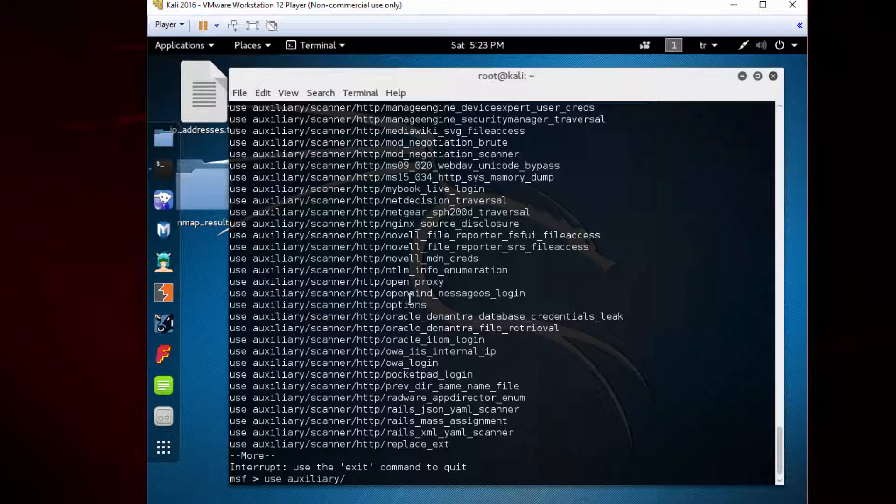
key("Tab")
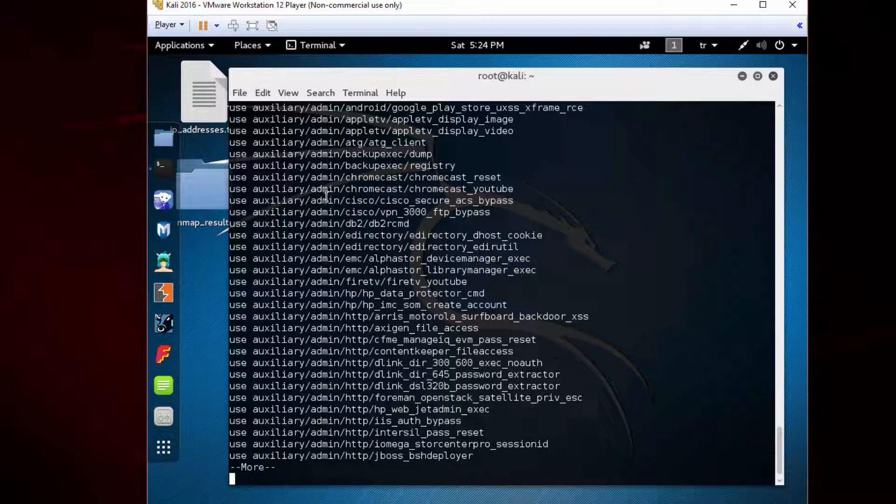
key("space")
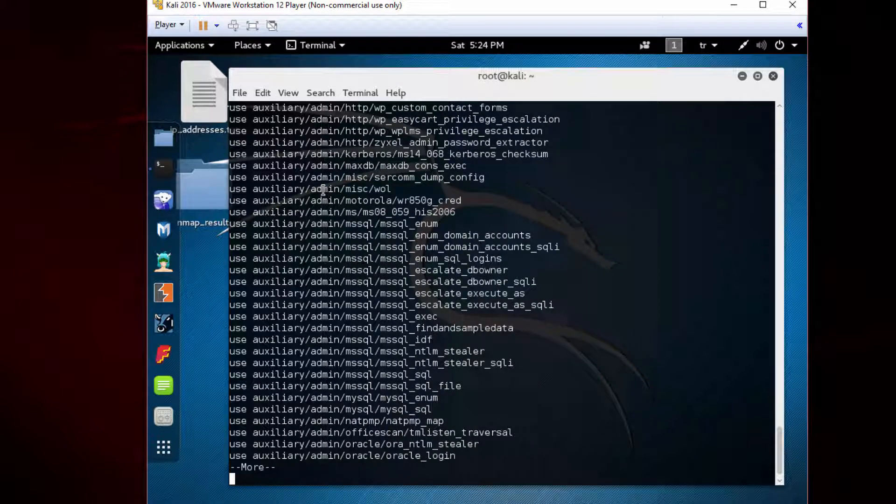
key("space")
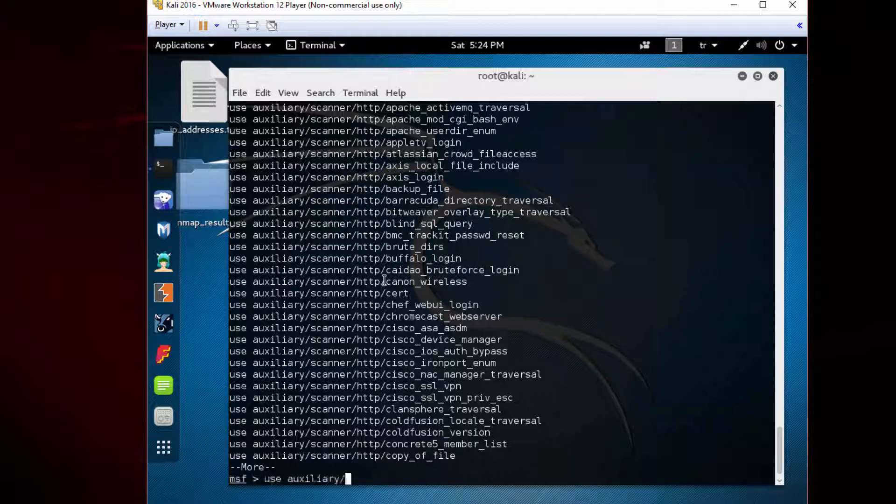
Step: Load the auxiliary/scanner/ssh/ssh_version module
type("scan")
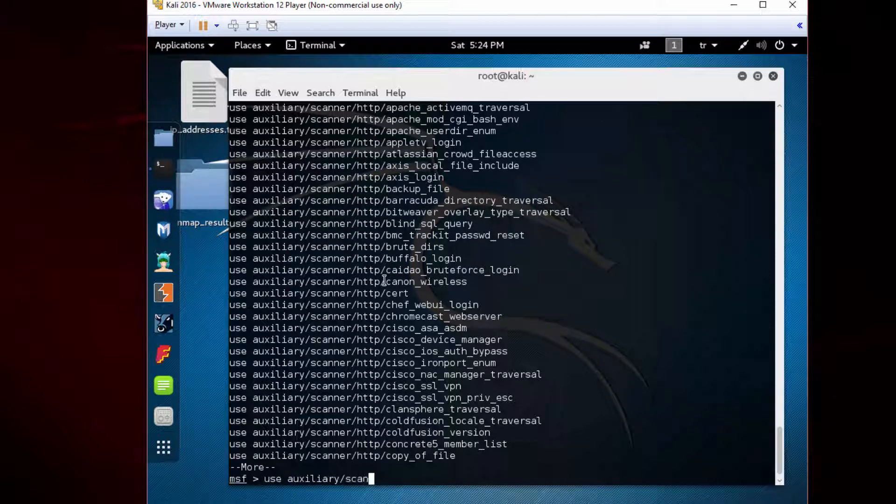
type("ner/")
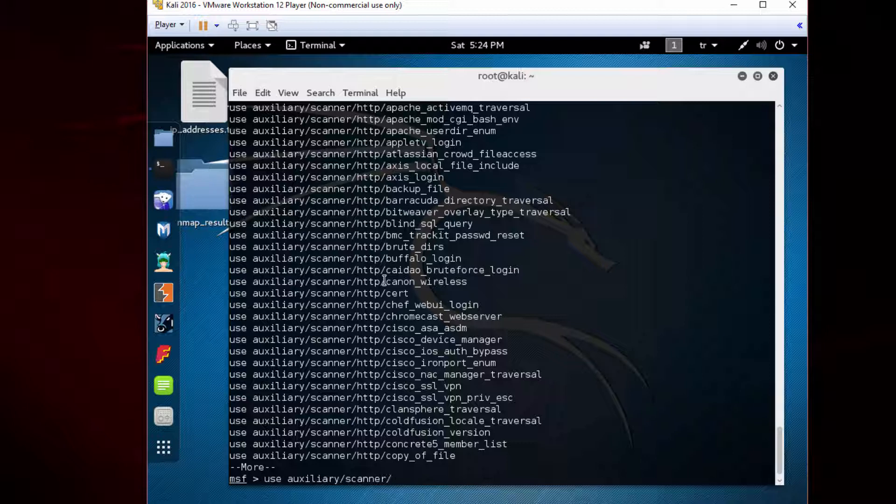
type("ssh/")
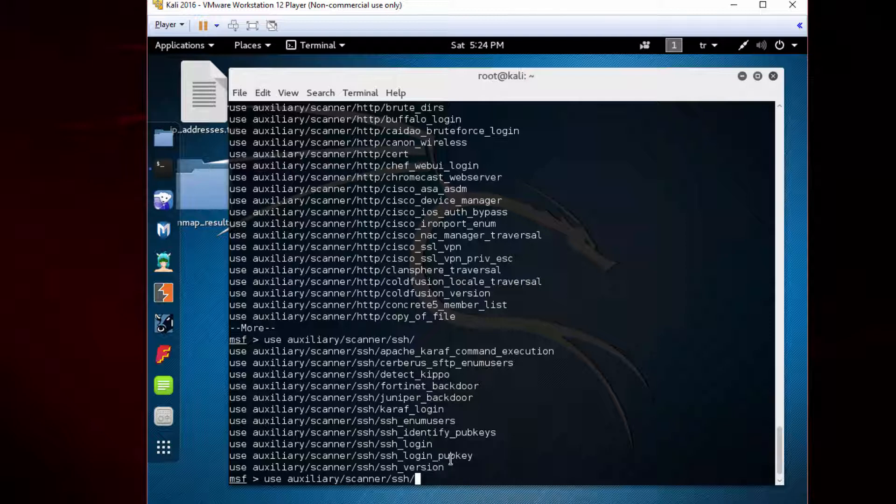
type("ssh_version")
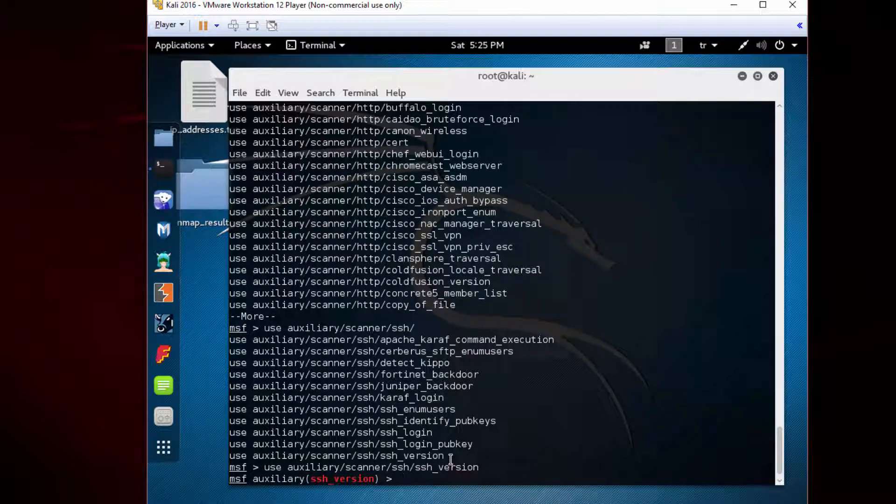
Step: Show the ssh_version module's info, options table and help at its prompt
type("i")
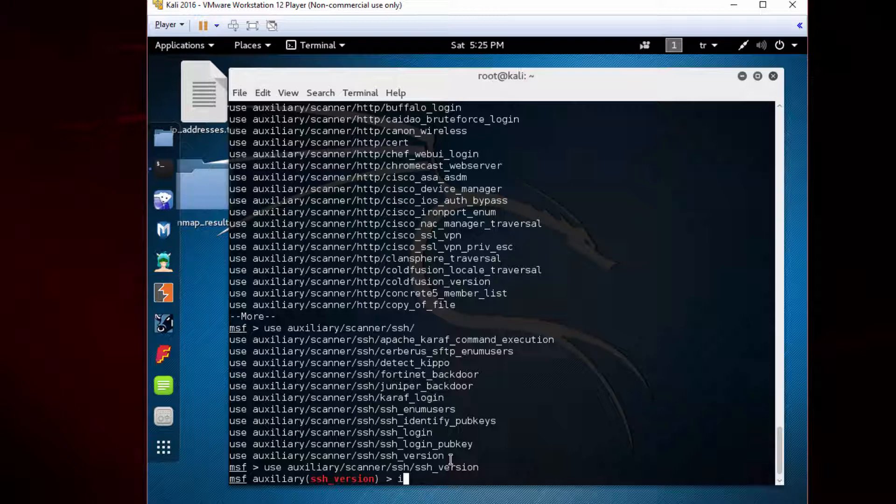
type("nfo")
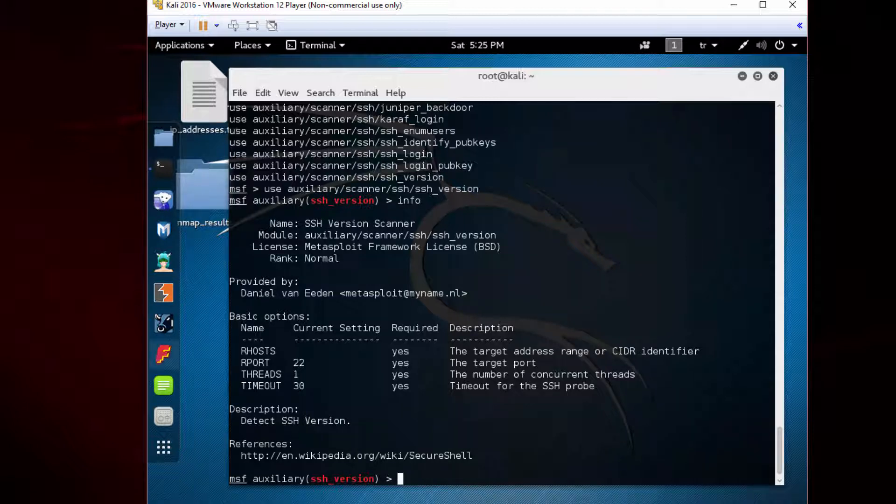
mouse_move(450, 313)
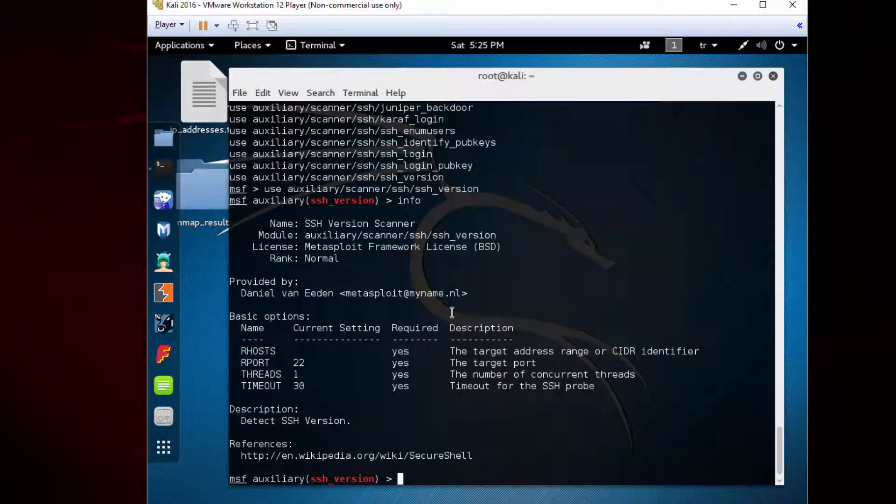
type("show toptions")
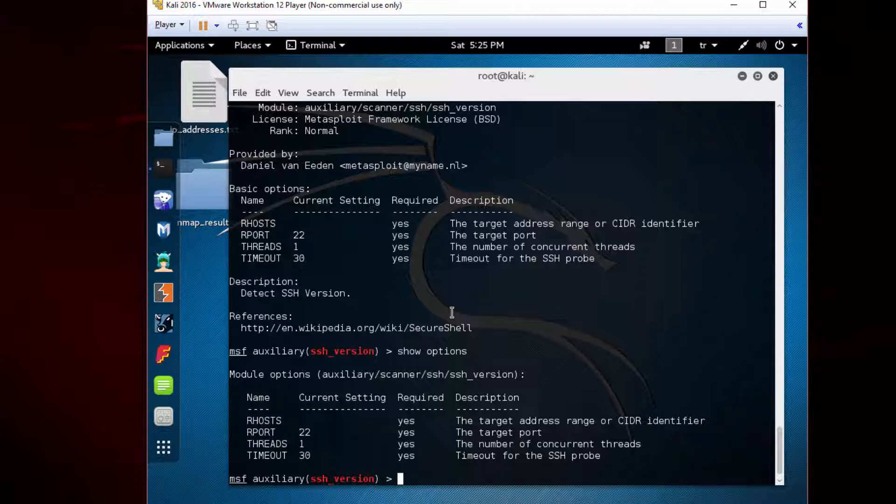
type("help")
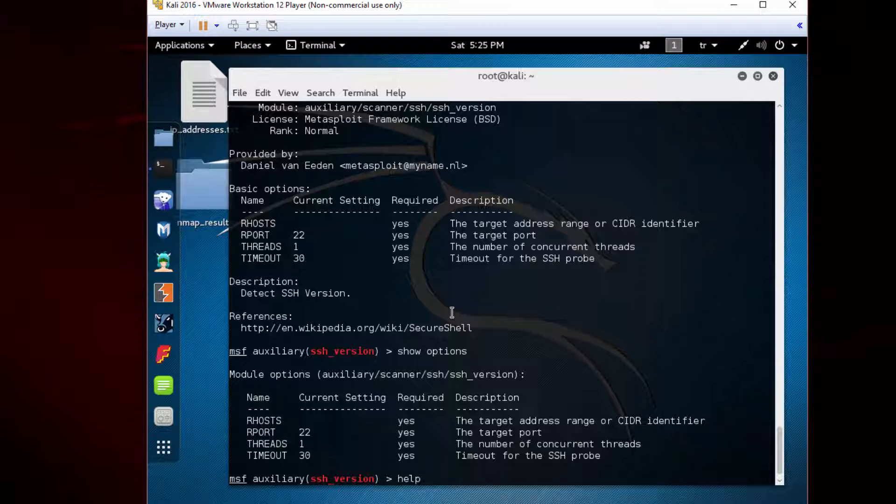
key("Return")
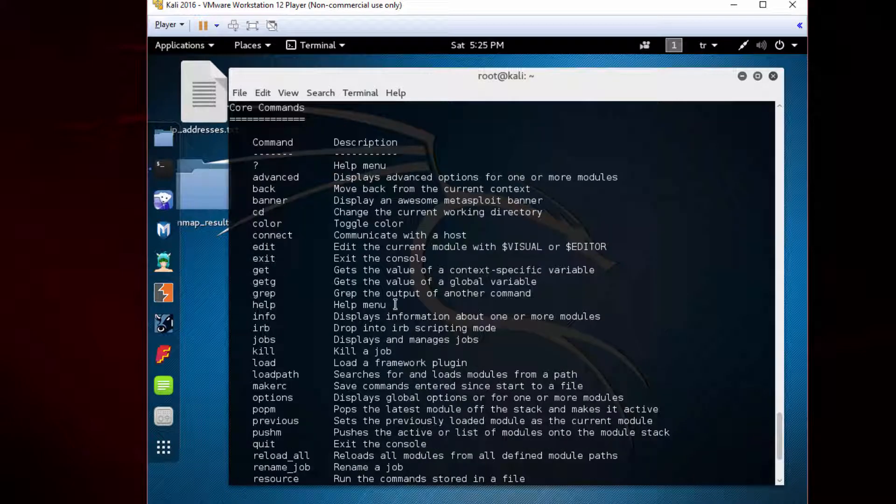
scroll("down", 3)
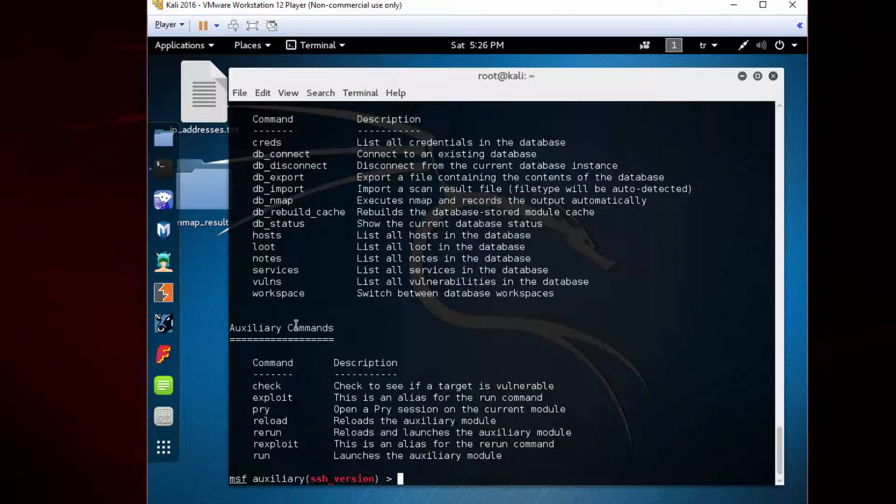
mouse_move(355, 408)
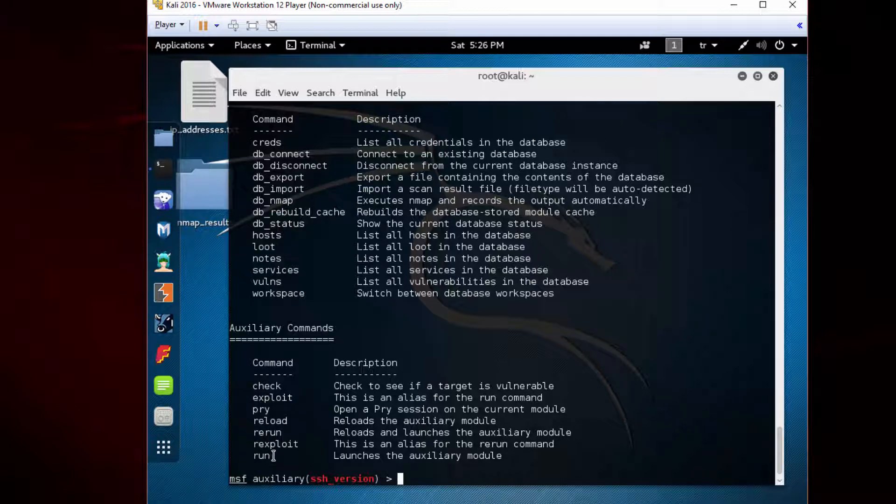
mouse_move(347, 398)
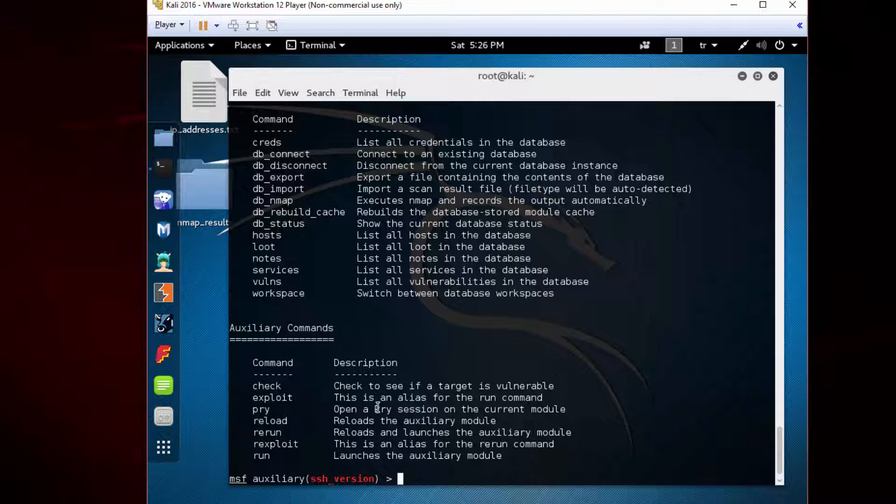
Step: Search for ssh modules and copy the ssh_version module path
type("sea")
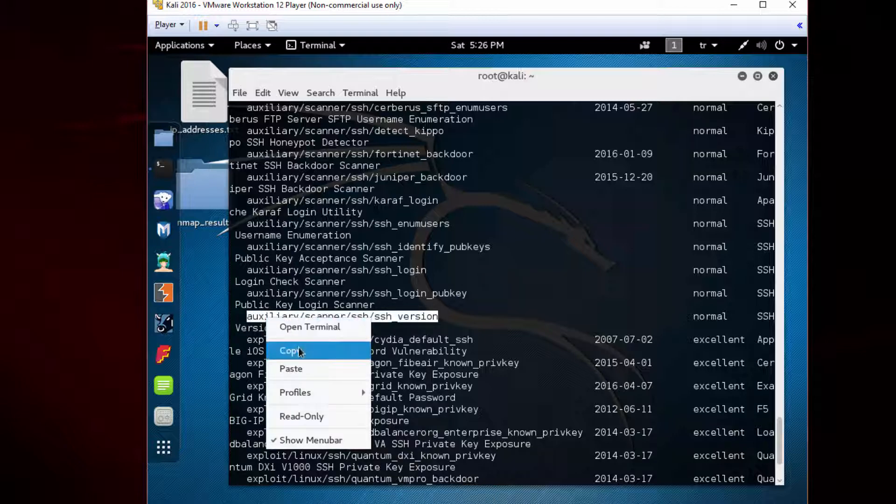
left_click(288, 350)
type("use auxiliary/scanner/ssh/ssh_version")
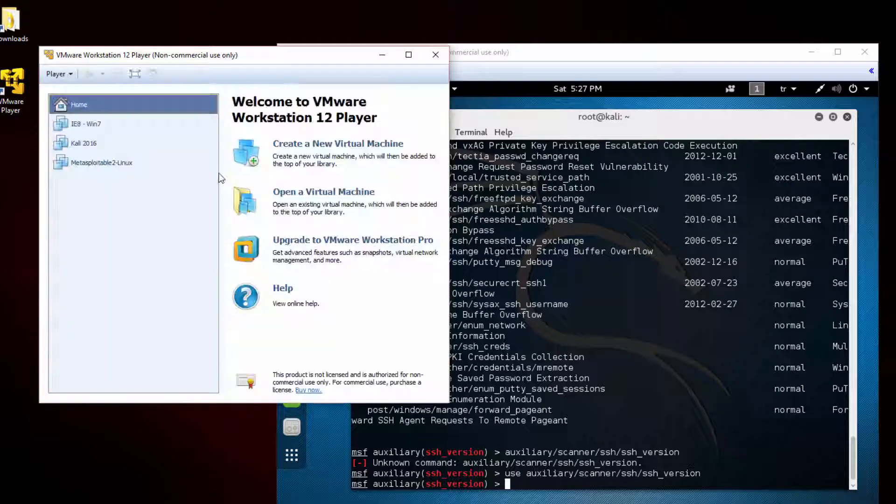
Step: Copy the Metasploitable IP from ip_addresses.txt in gedit
left_click(101, 162)
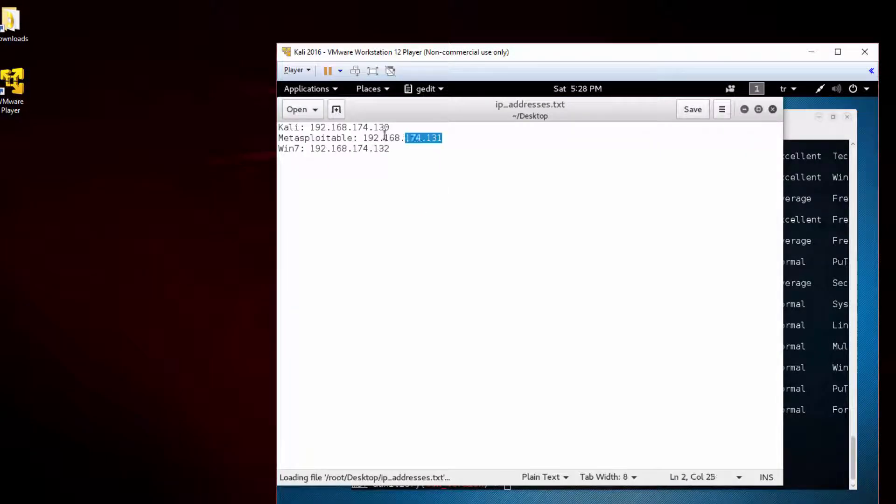
right_click(383, 137)
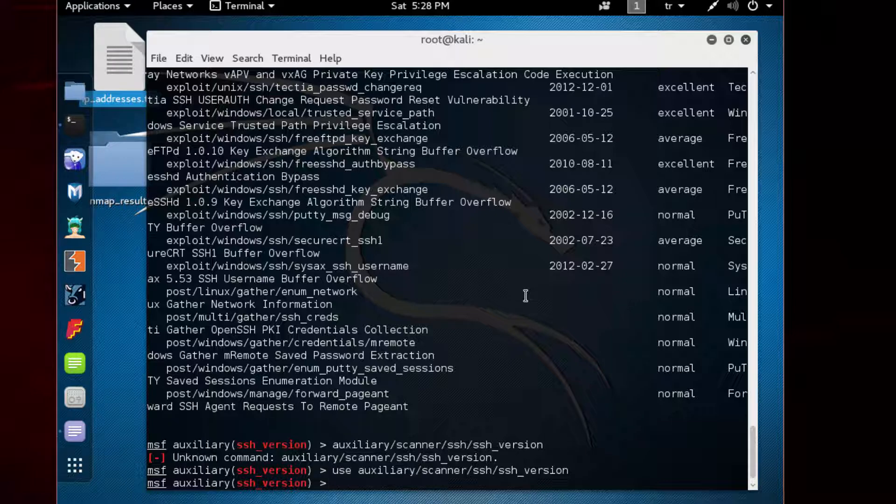
Step: Show the ssh_version module's info and options again
type("info")
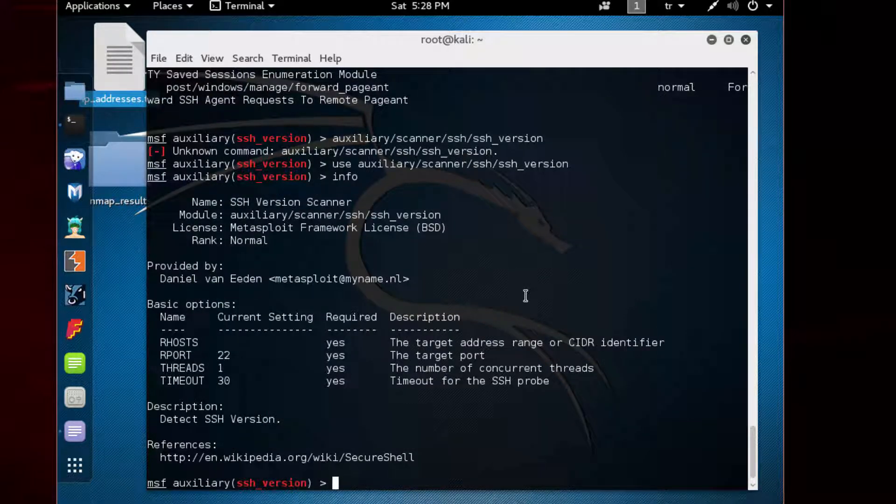
type("show t")
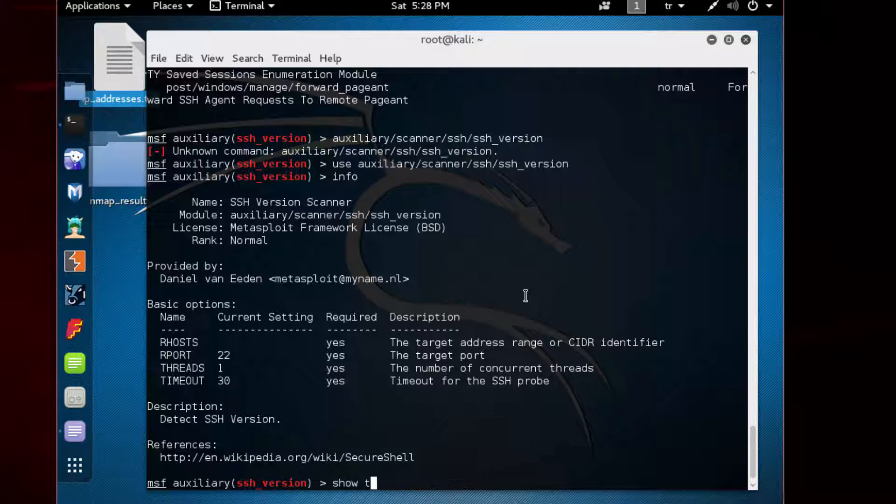
key("Return")
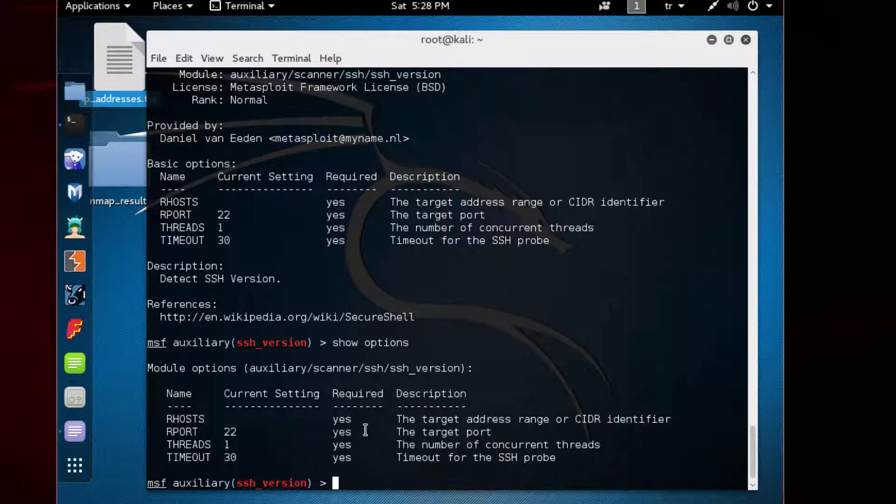
Step: Set RHOSTS to 192.168.174.131 and run the scanner
type("set R")
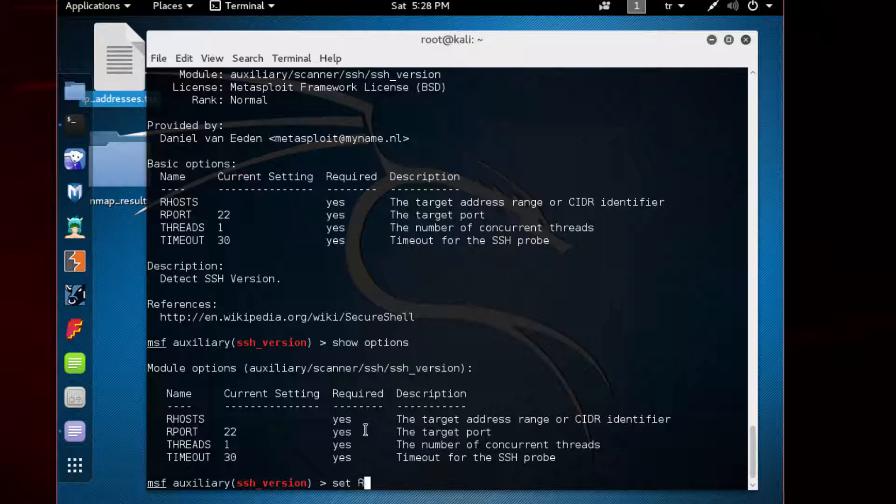
type("HOSTS")
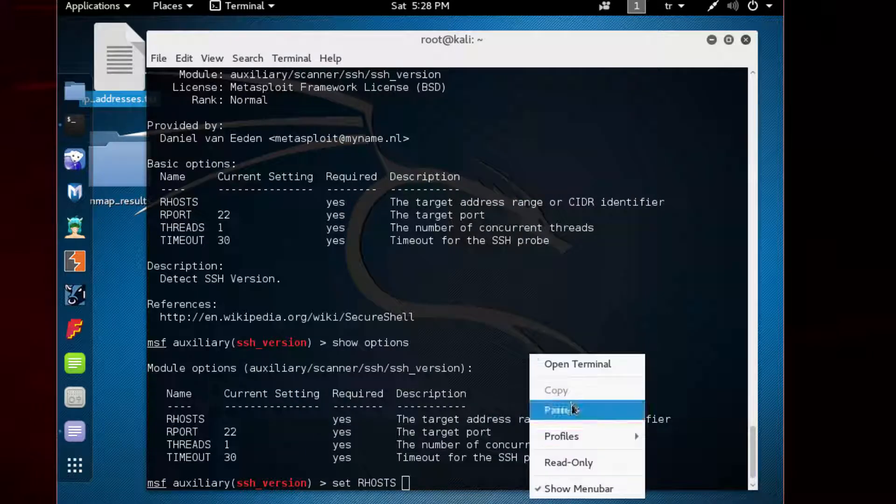
left_click(560, 411)
type("info")
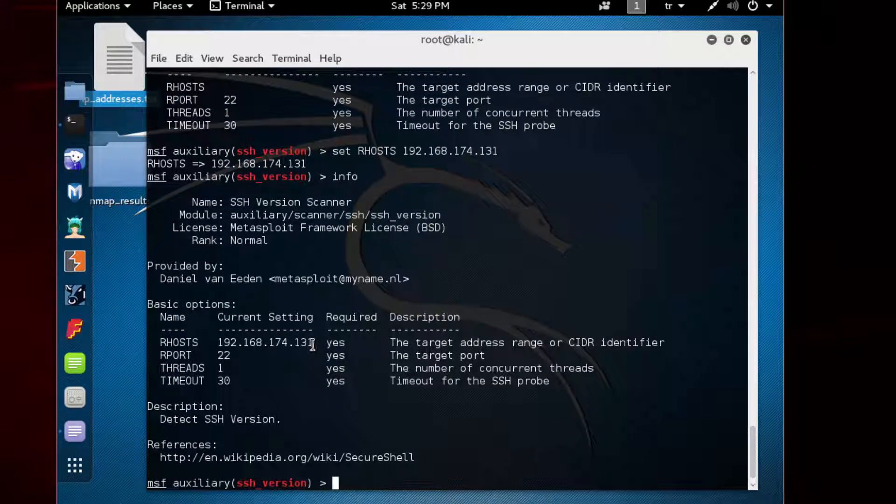
double_click(263, 343)
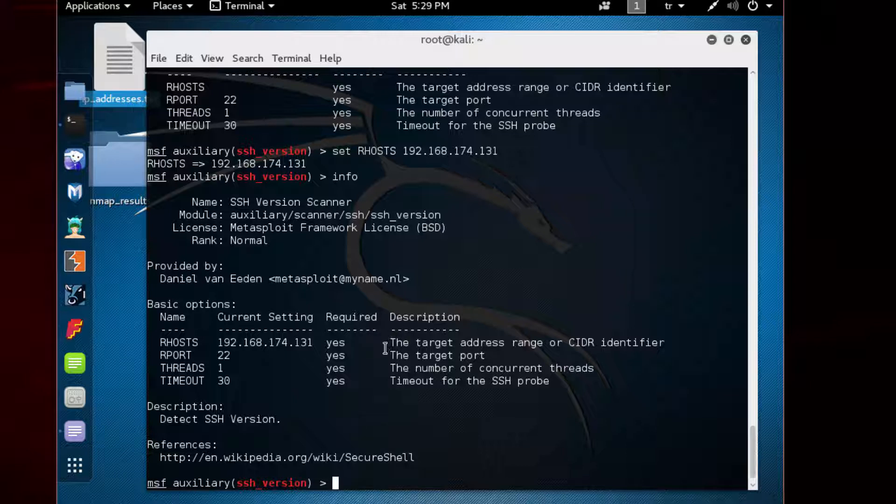
mouse_move(183, 340)
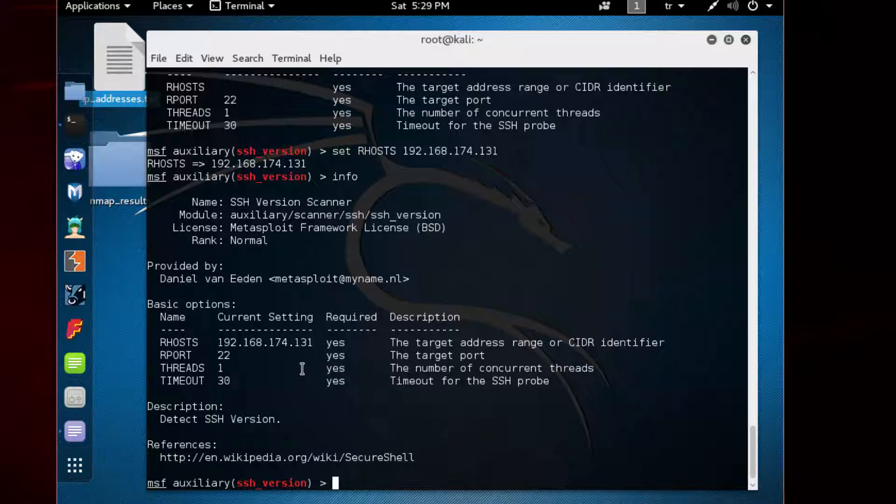
type("run")
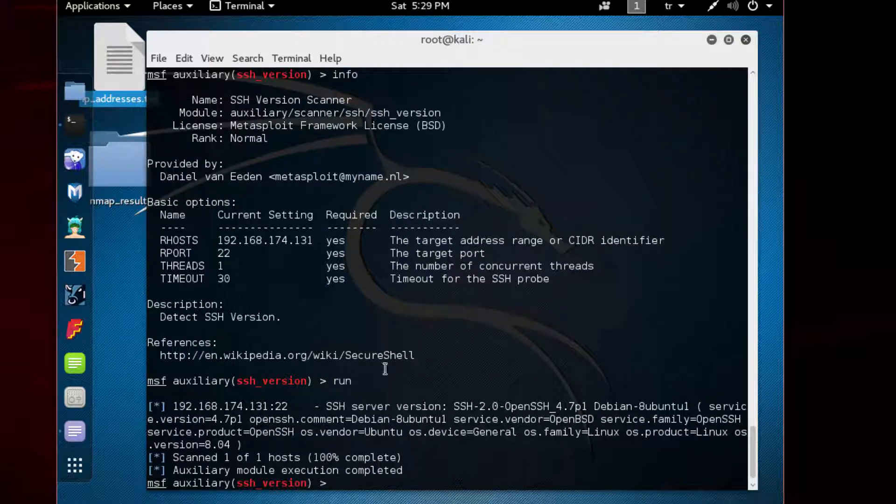
mouse_move(412, 381)
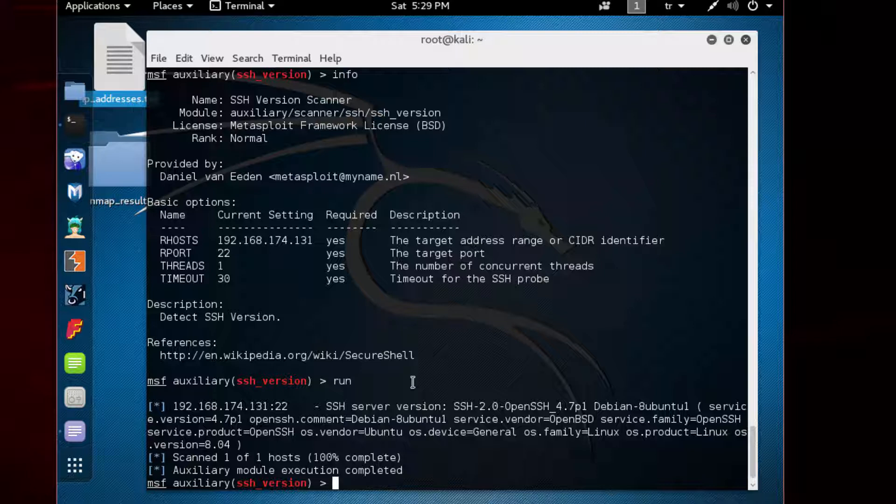
Step: Highlight the SSH-2.0-OpenSSH_4.7p1 version result for 192.168.174.131:22
left_click_drag(323, 406, 457, 406)
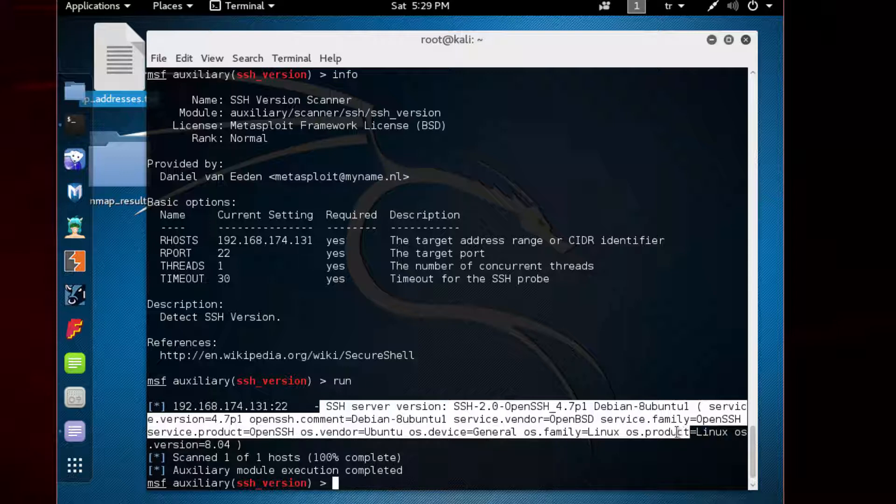
mouse_move(611, 421)
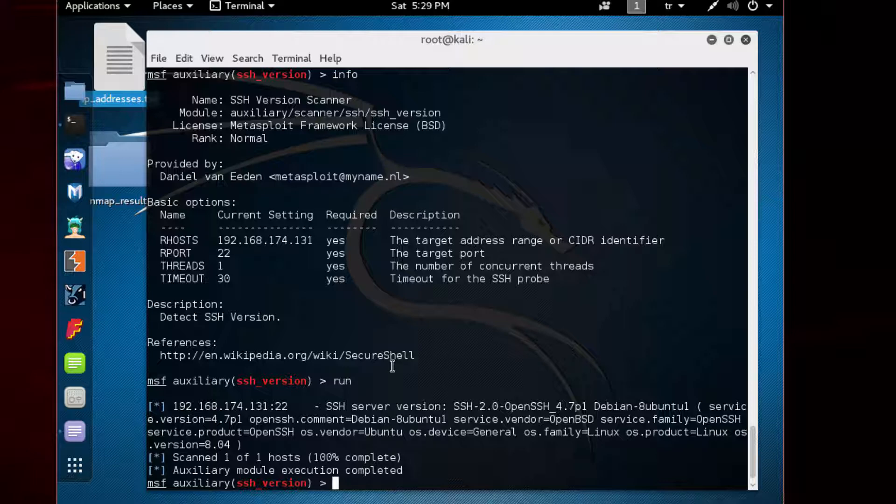
mouse_move(388, 354)
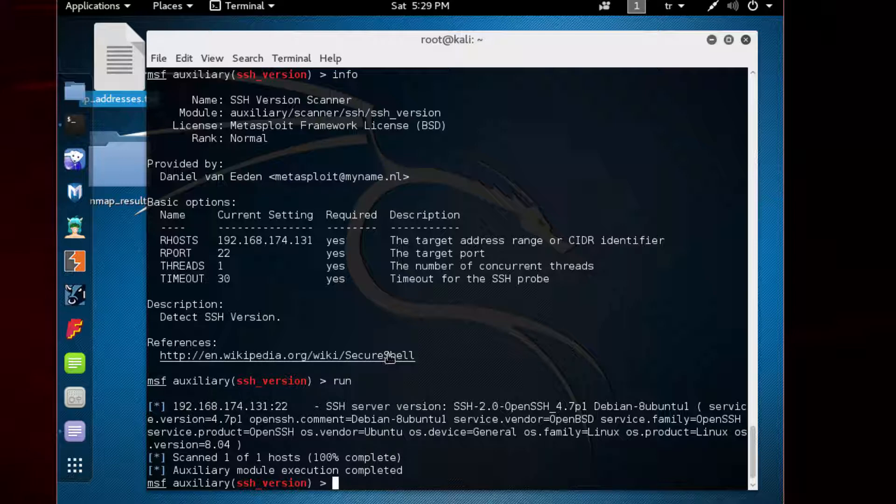